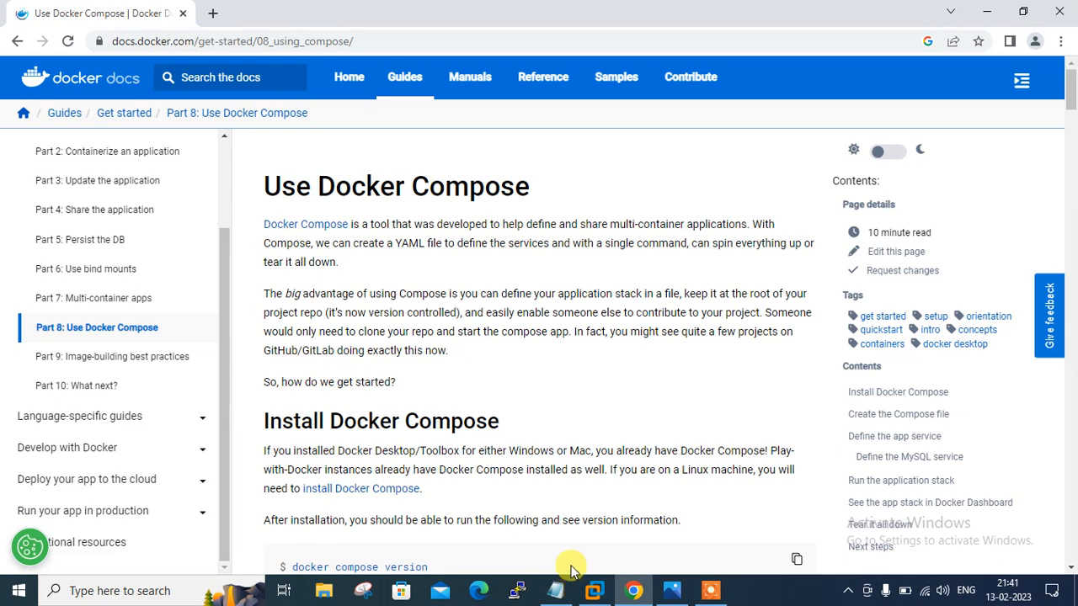
pyautogui.moveTo(328, 210)
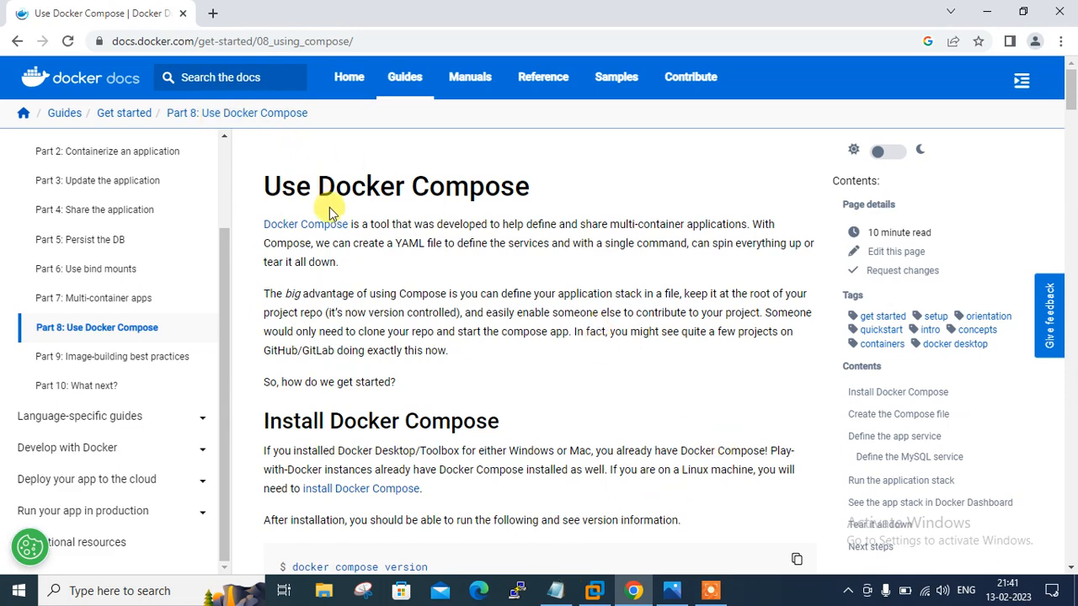
pyautogui.moveTo(408, 239)
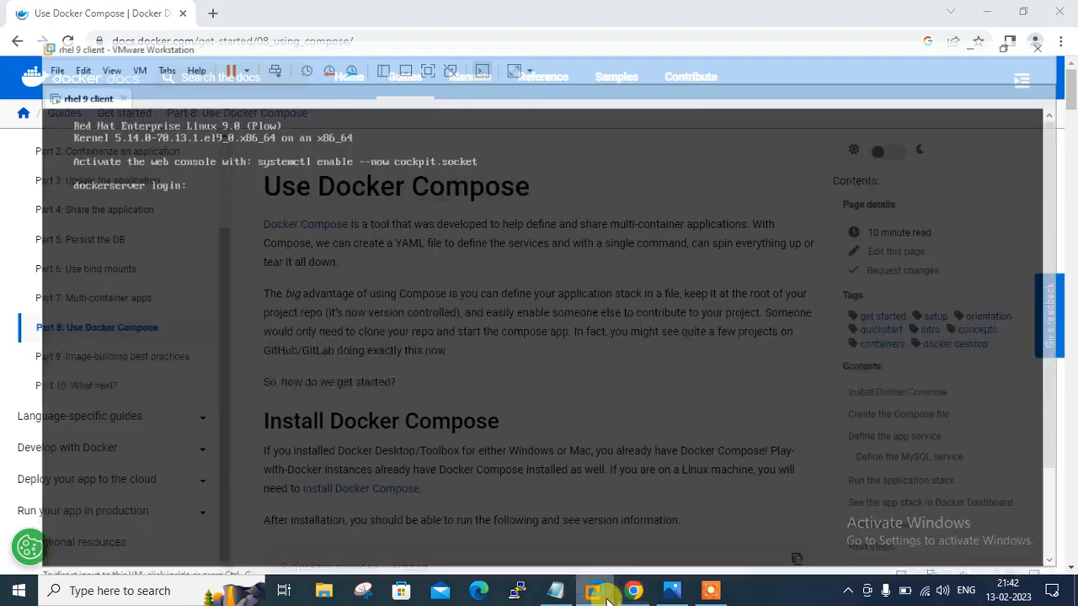
# Step: Log in as root at the VM console and run hostnamectl and docker --version
pyautogui.click(593, 590)
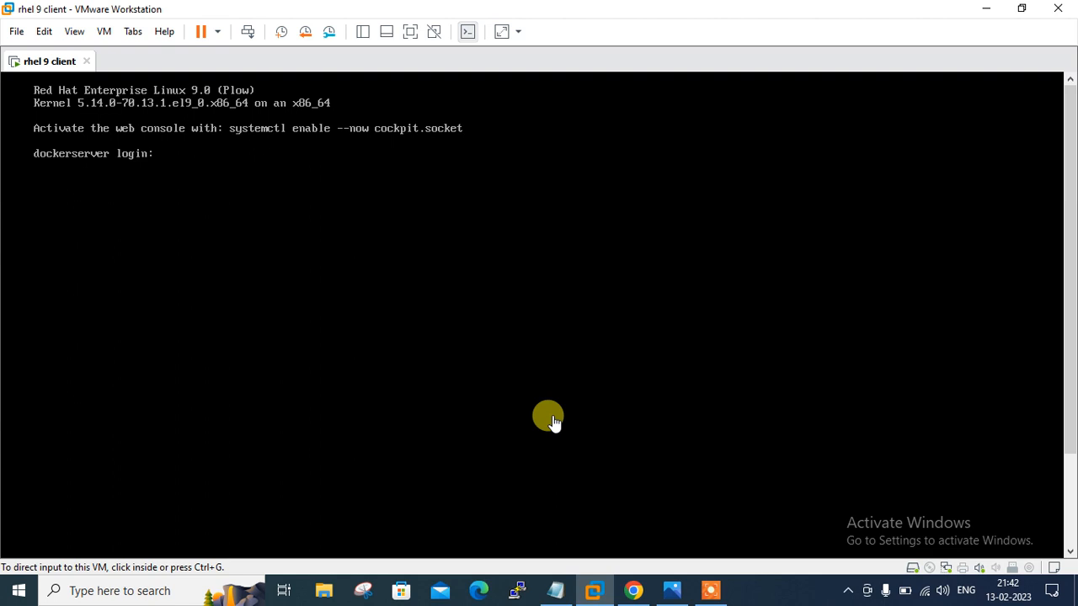
pyautogui.write('root')
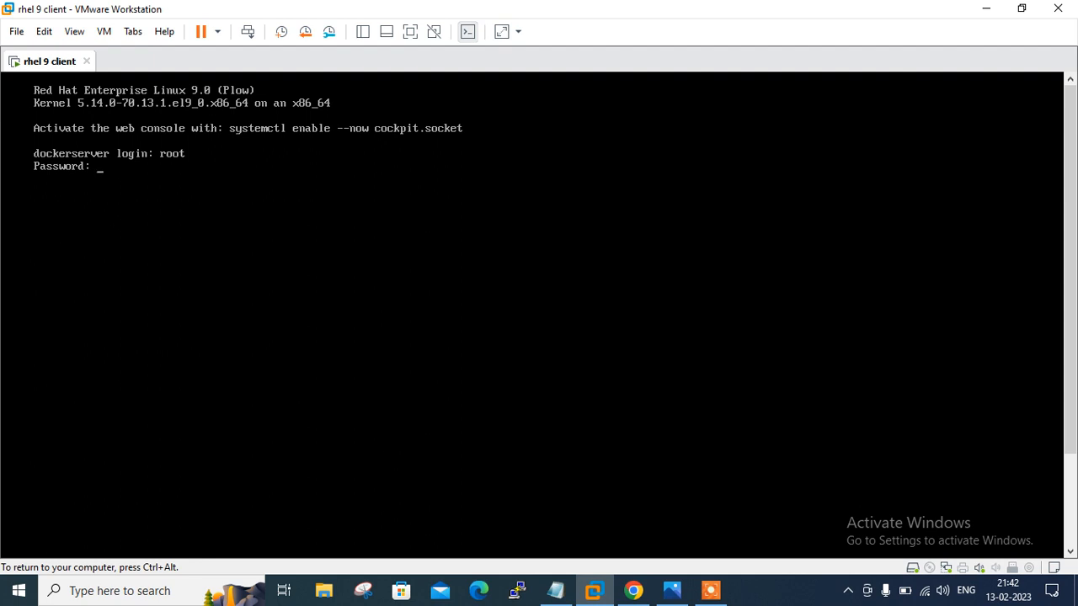
pyautogui.write('hostnamectl')
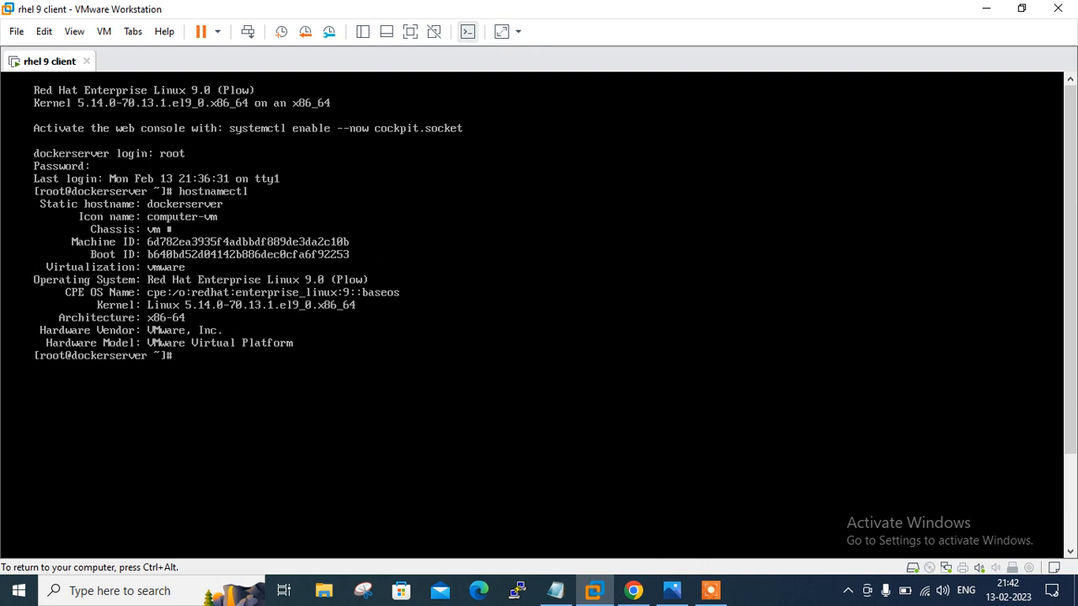
pyautogui.write('docker')
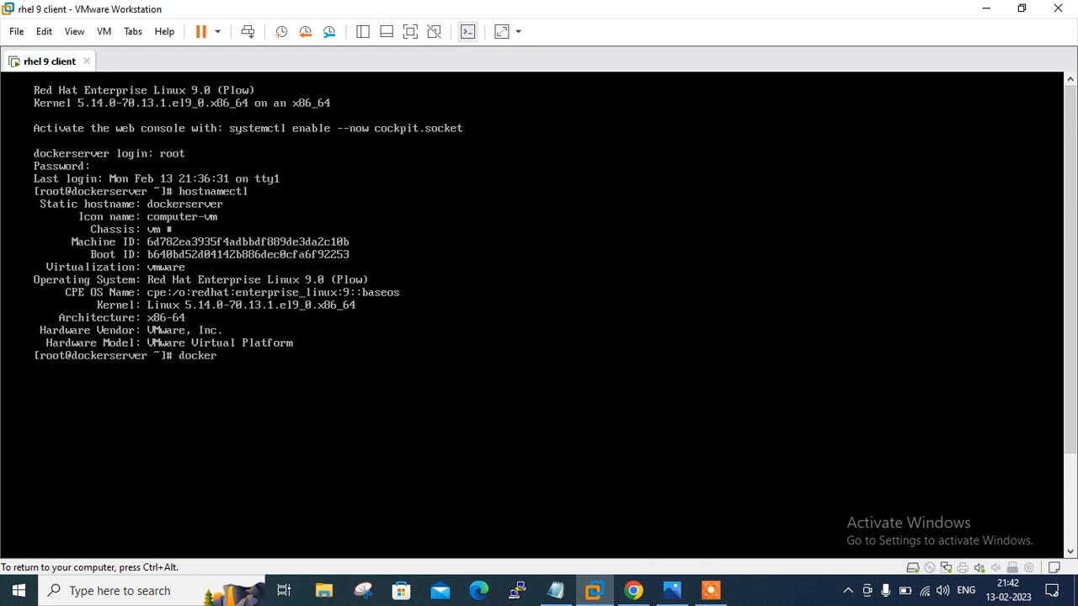
pyautogui.write('--ver')
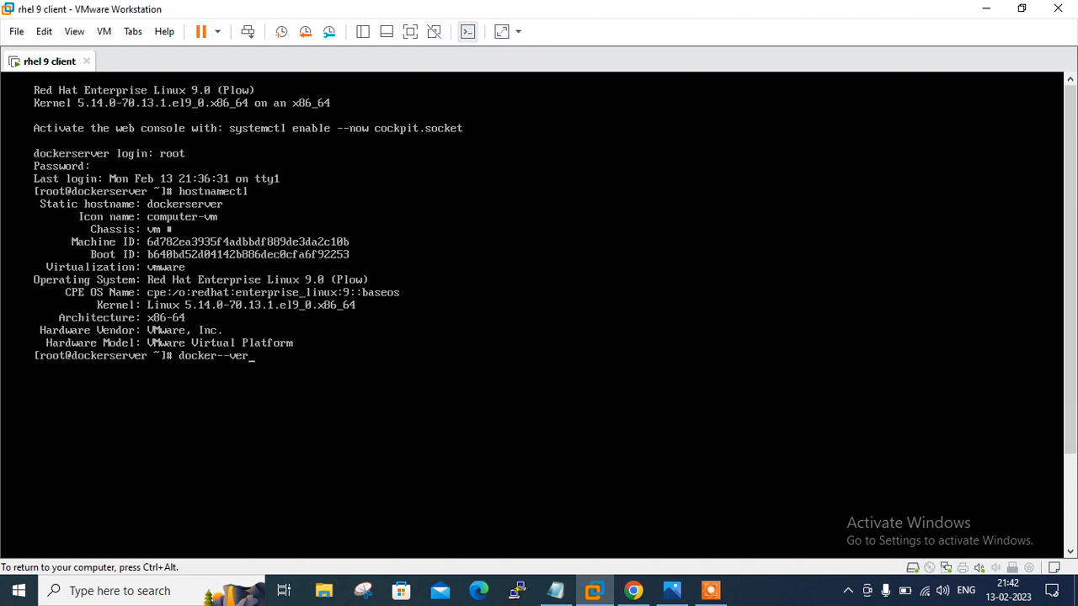
pyautogui.press('BackSpace')
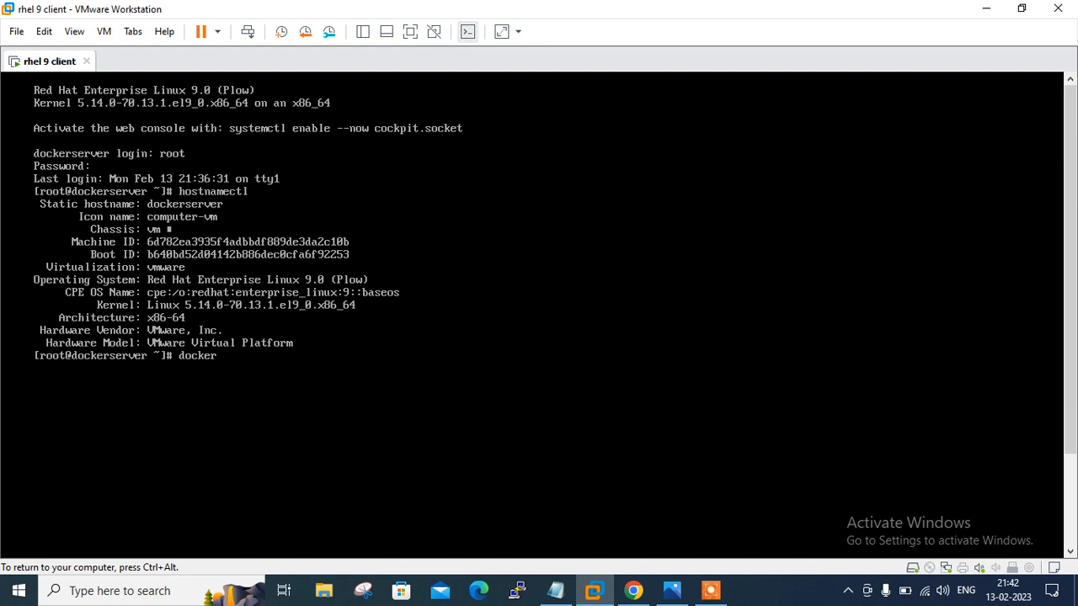
pyautogui.write('--version')
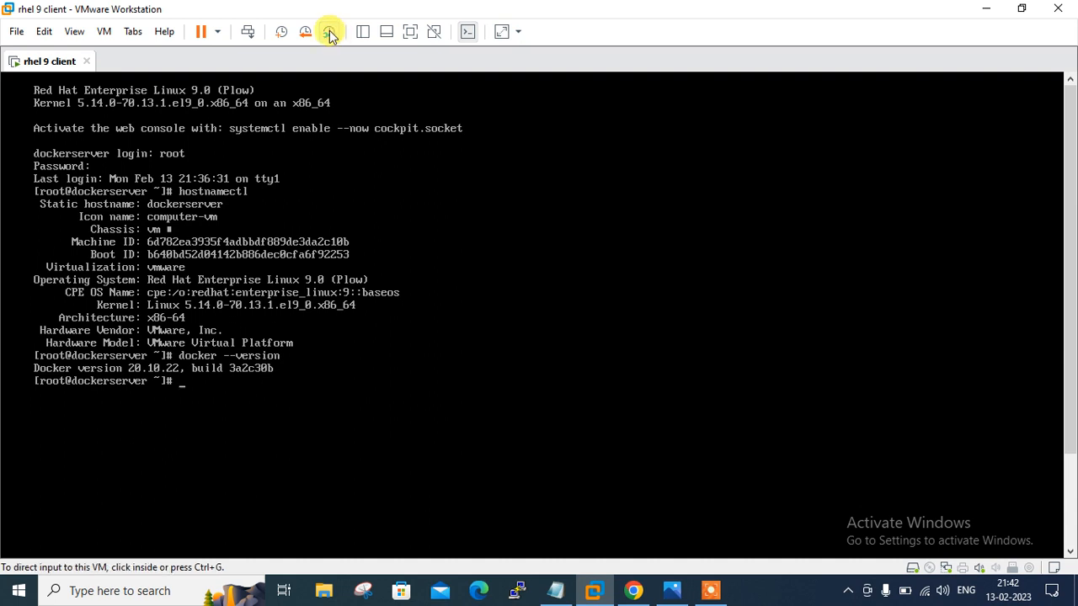
# Step: Start an SSH session to the server as root and list Docker images and containers
pyautogui.click(104, 30)
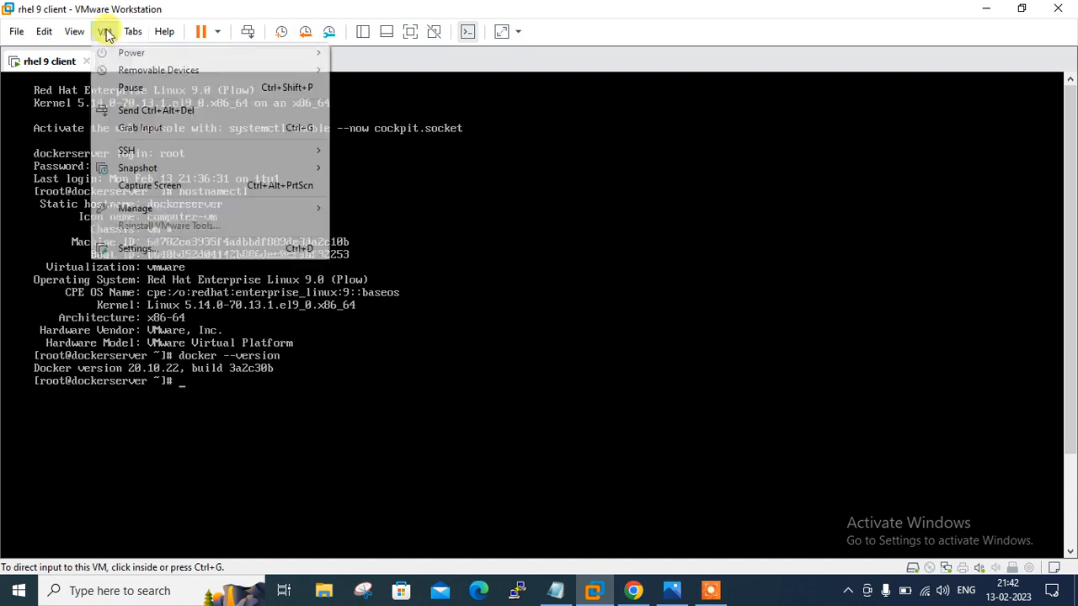
pyautogui.moveTo(126, 150)
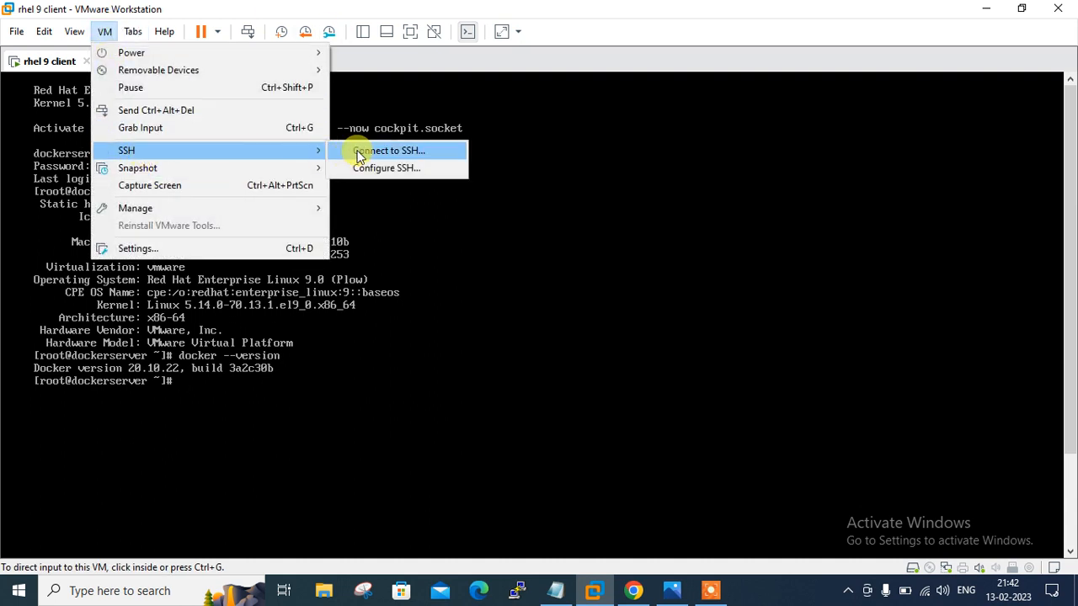
pyautogui.click(387, 149)
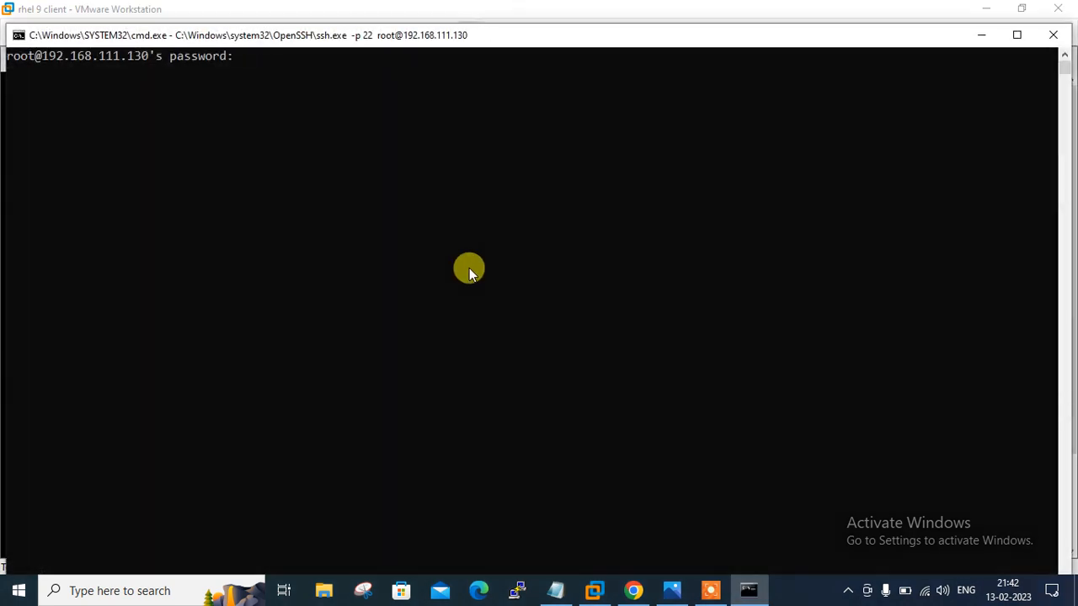
pyautogui.write('password')
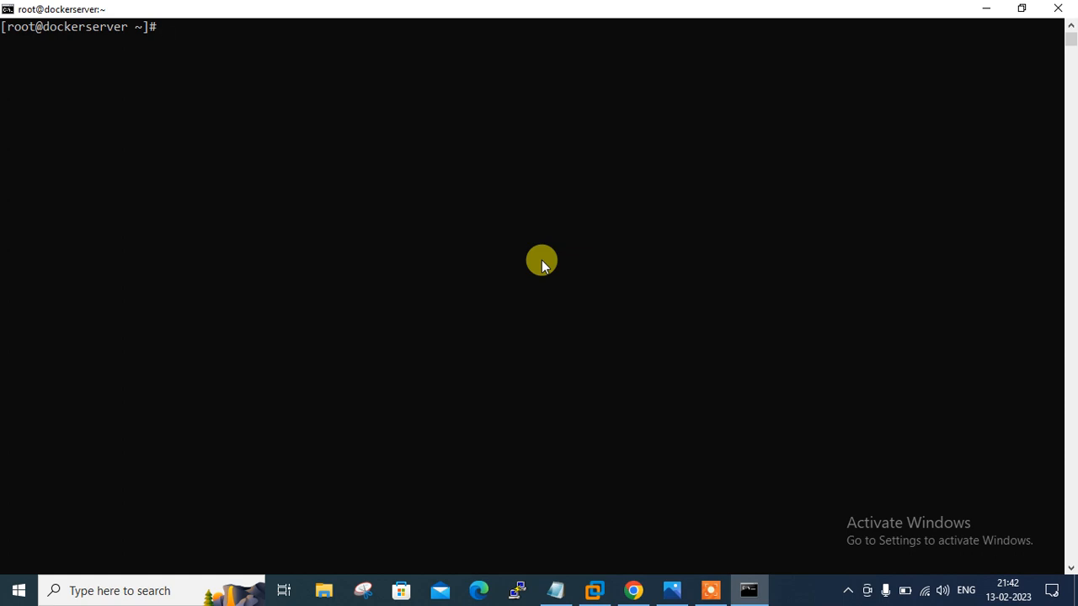
pyautogui.write('docker ps -a')
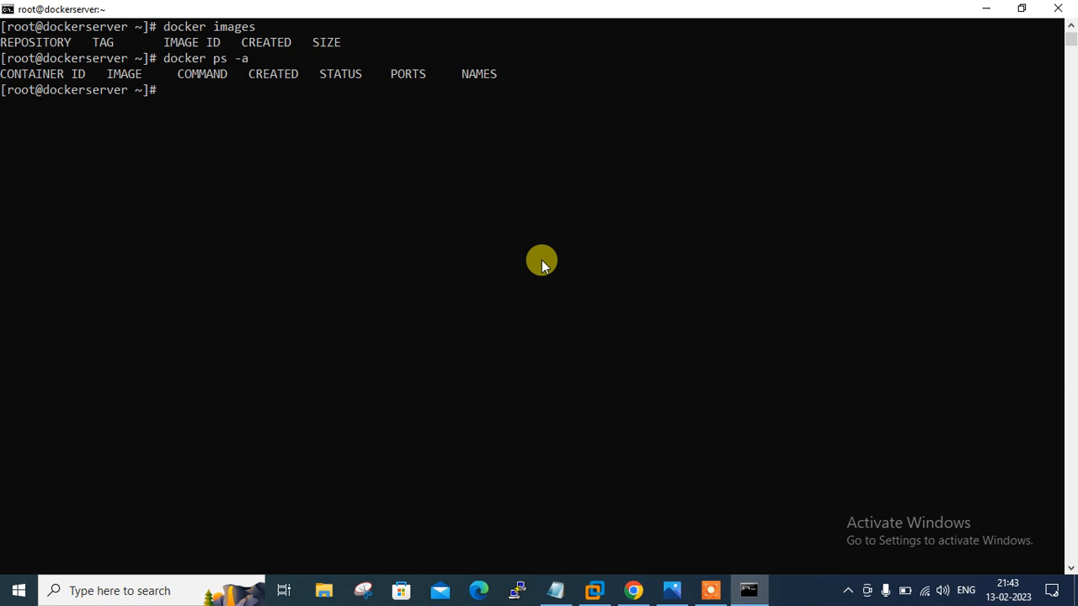
# Step: Run rpmquery wget curl to verify both packages, discarding the unneeded install command
pyautogui.write('rpmquery wget curl')
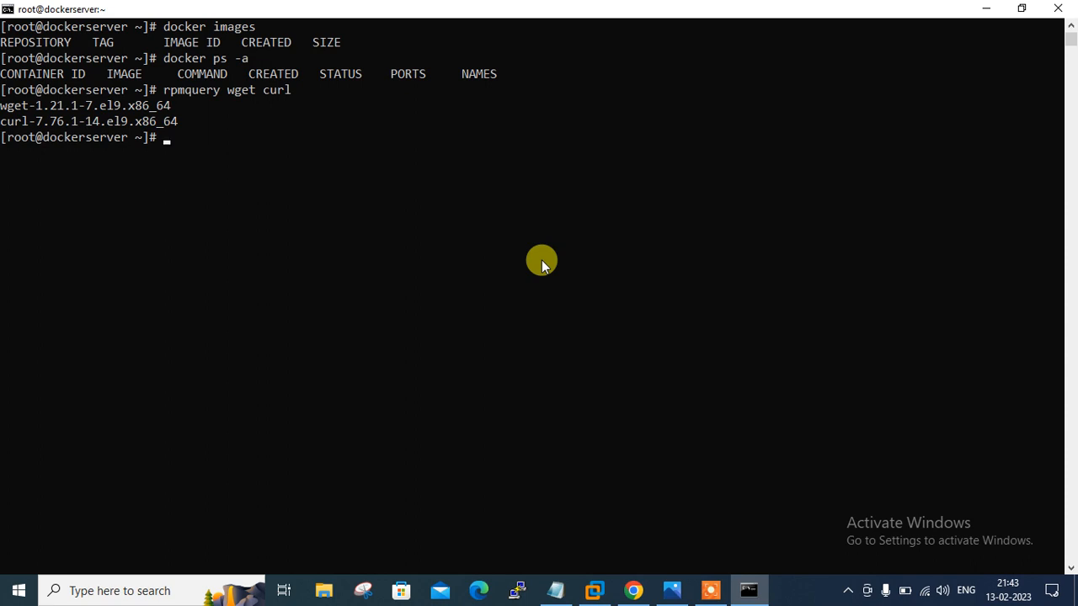
pyautogui.write('mquery wget curl')
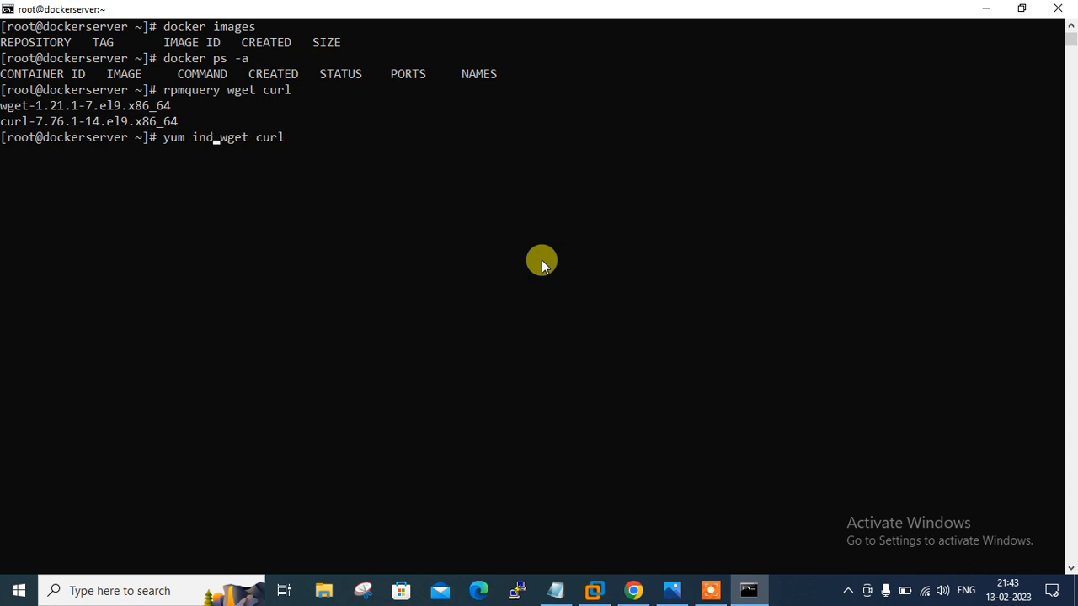
pyautogui.press('BackSpace')
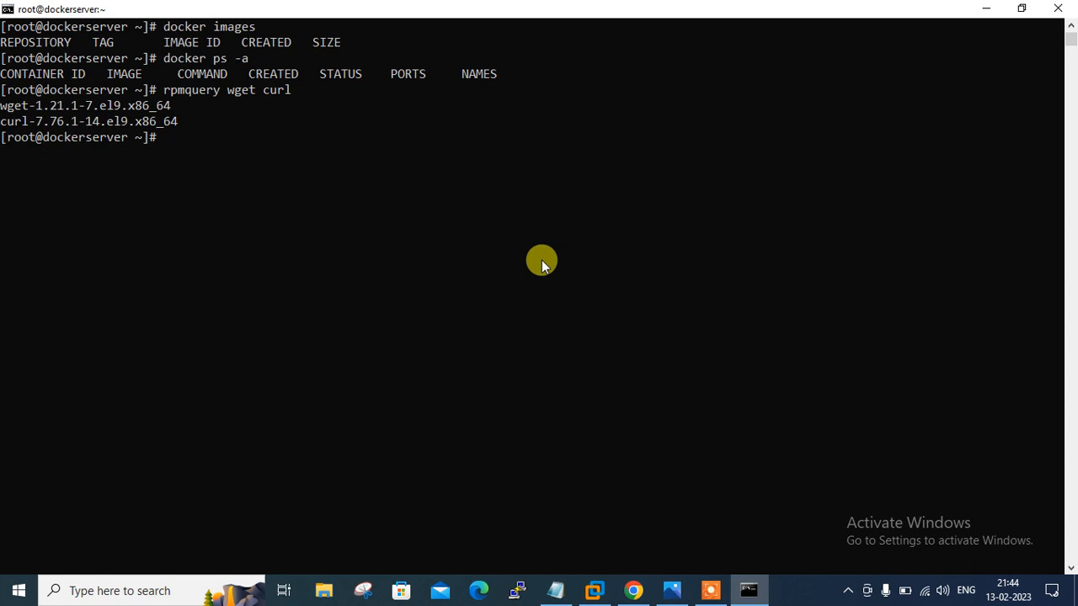
pyautogui.moveTo(610, 374)
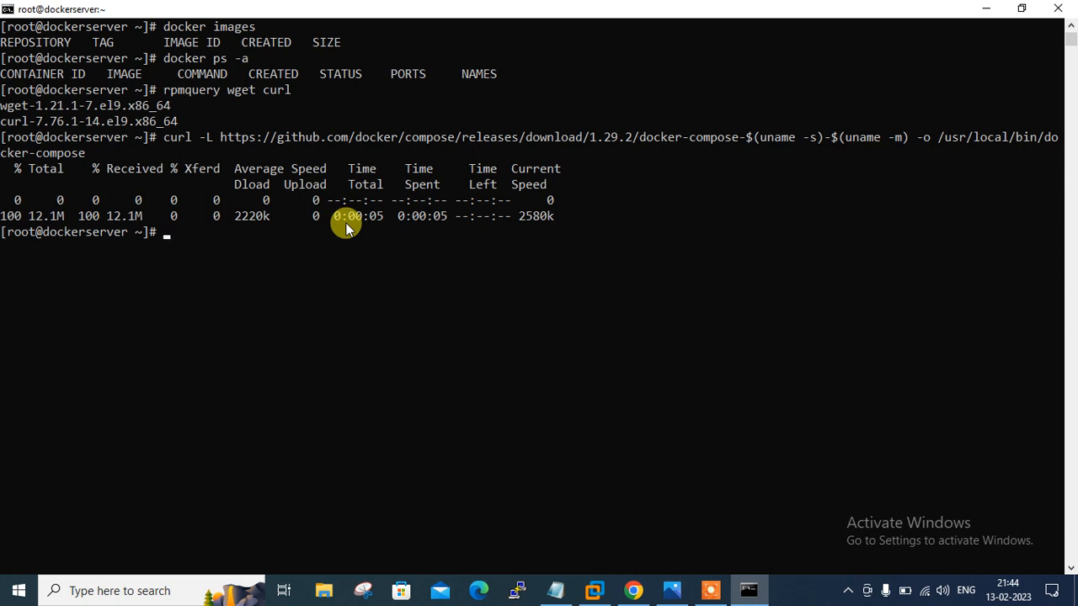
# Step: Begin the chmod command for the downloaded /usr/local/bin/docker-compose binary
pyautogui.write('chmod +x')
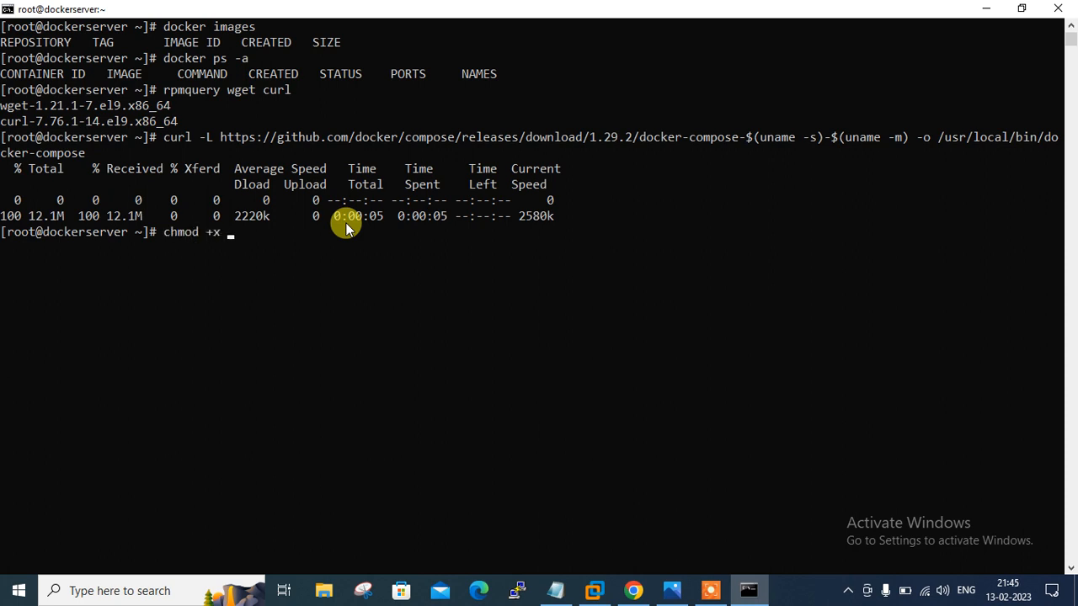
# Step: Make /usr/local/bin/docker-compose executable and check docker-compose --version reports 1.29.2
pyautogui.write('/usr/local/bin/')
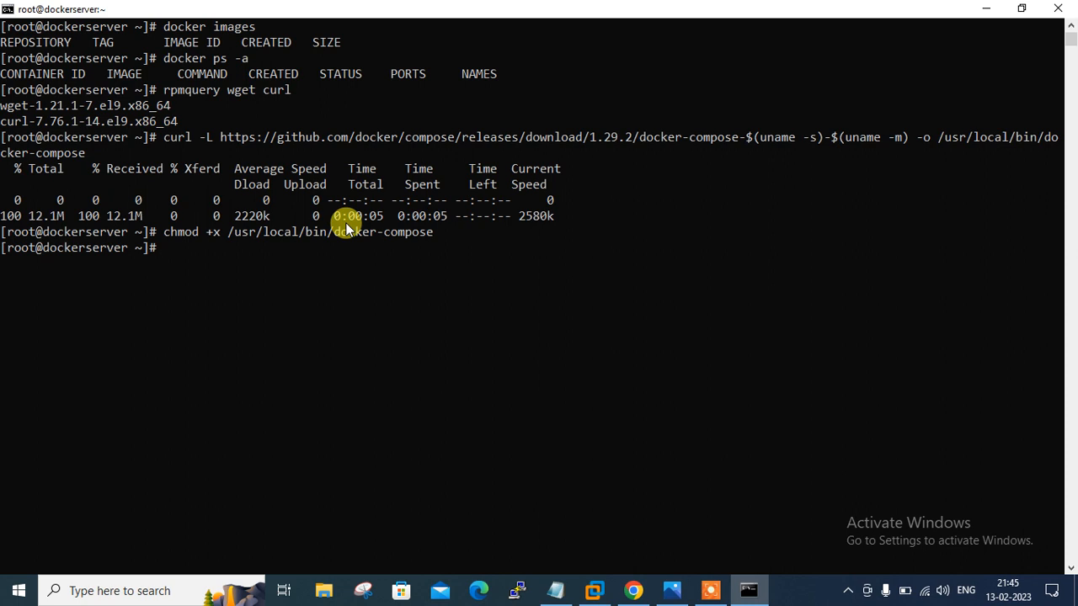
pyautogui.write('docker-compose')
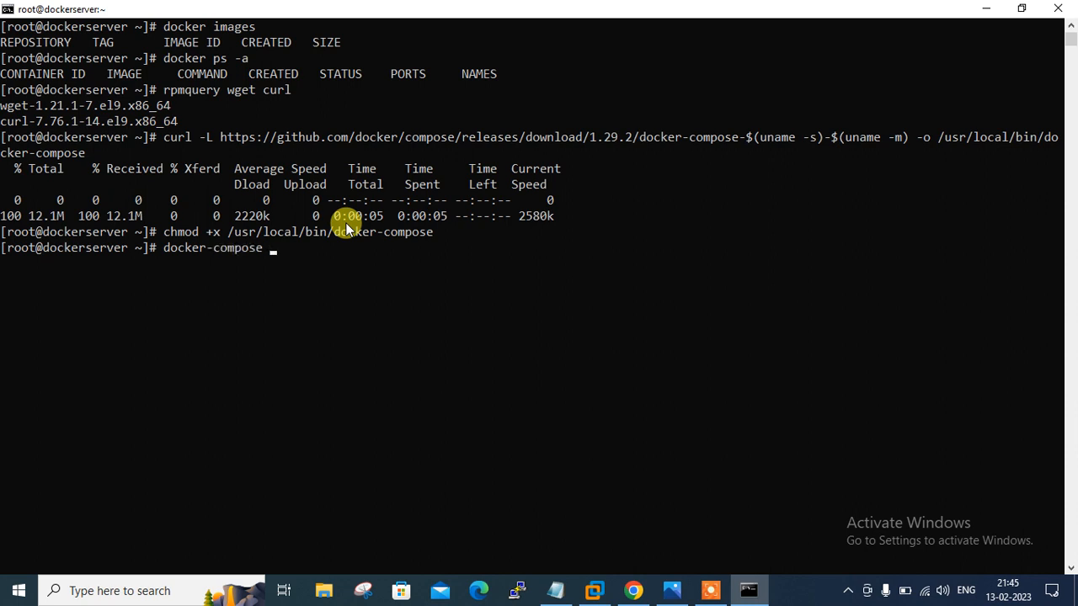
pyautogui.write('--version')
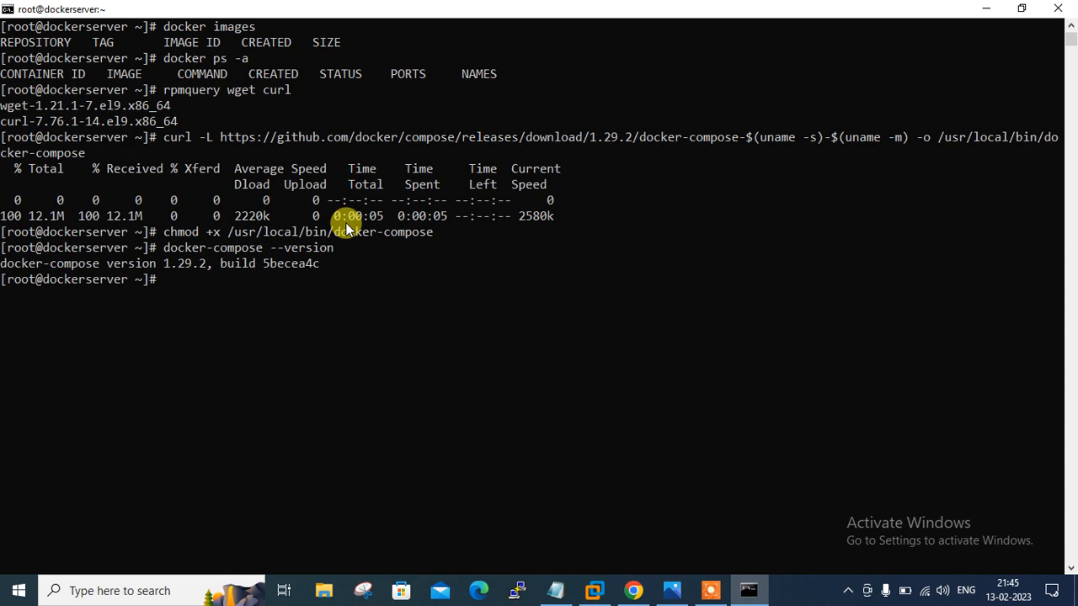
# Step: Create the demo directory, enter it, and begin the copy from /tmp
pyautogui.write('mkdir demo')
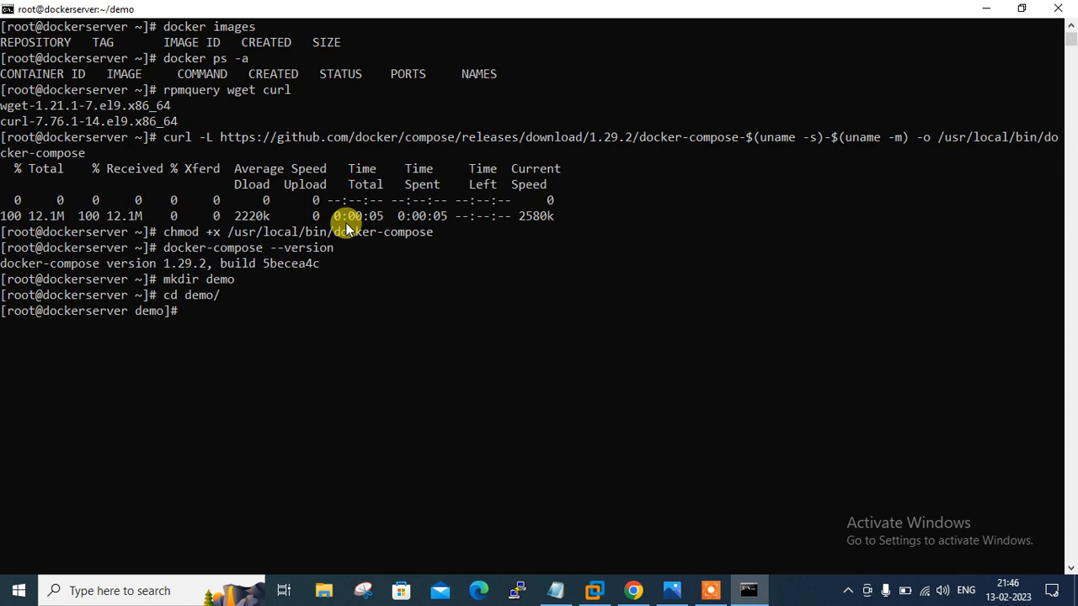
pyautogui.write('cp /tmp/')
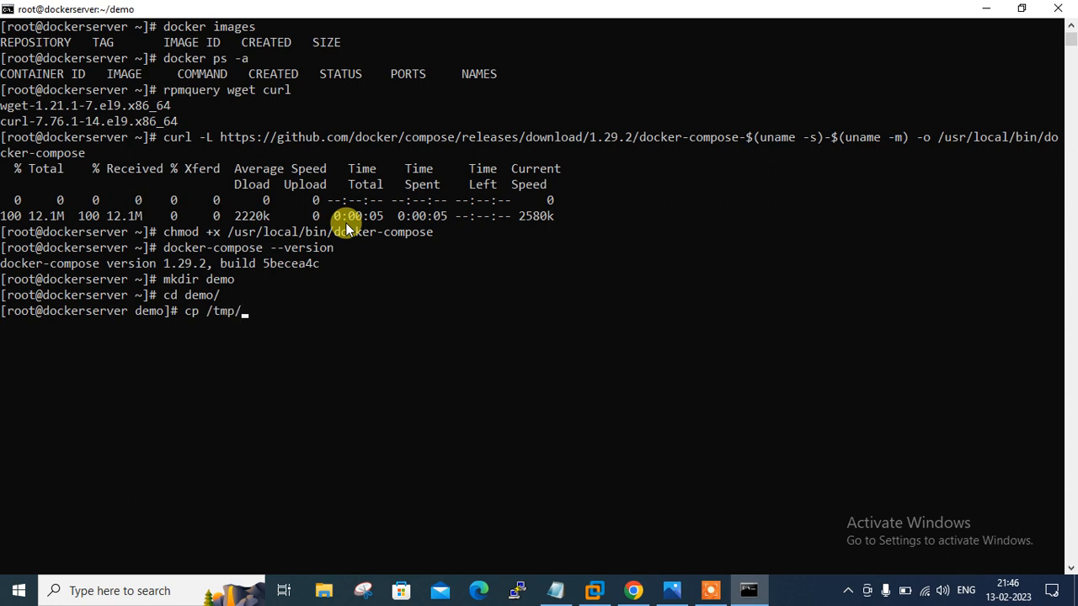
# Step: Copy /tmp/docker-compose.yml into demo and cat its nginx/php contents
pyautogui.write('docker-compose.yml')
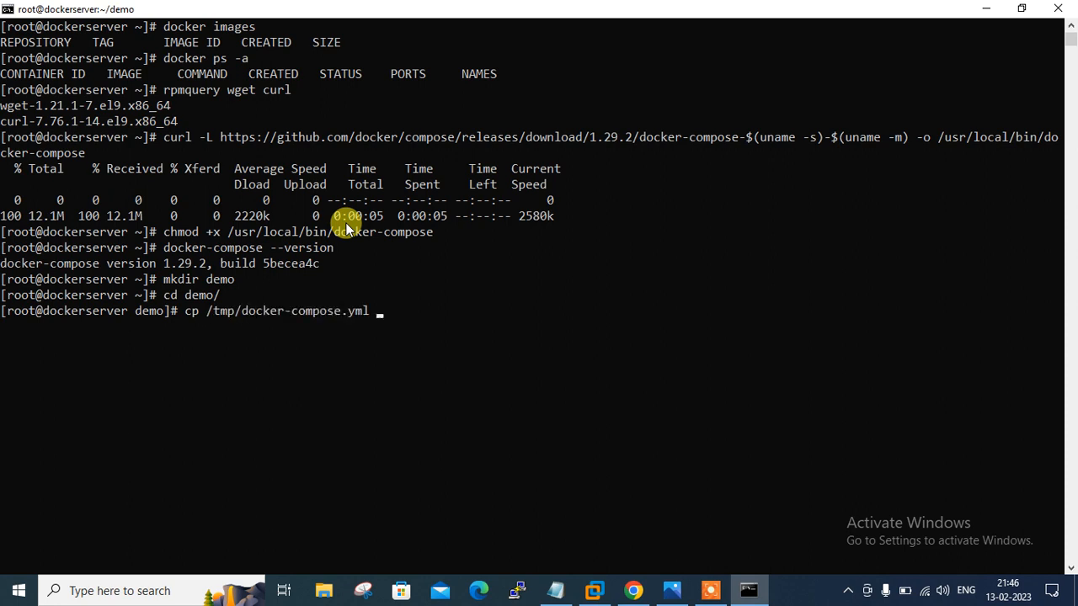
pyautogui.write('cat')
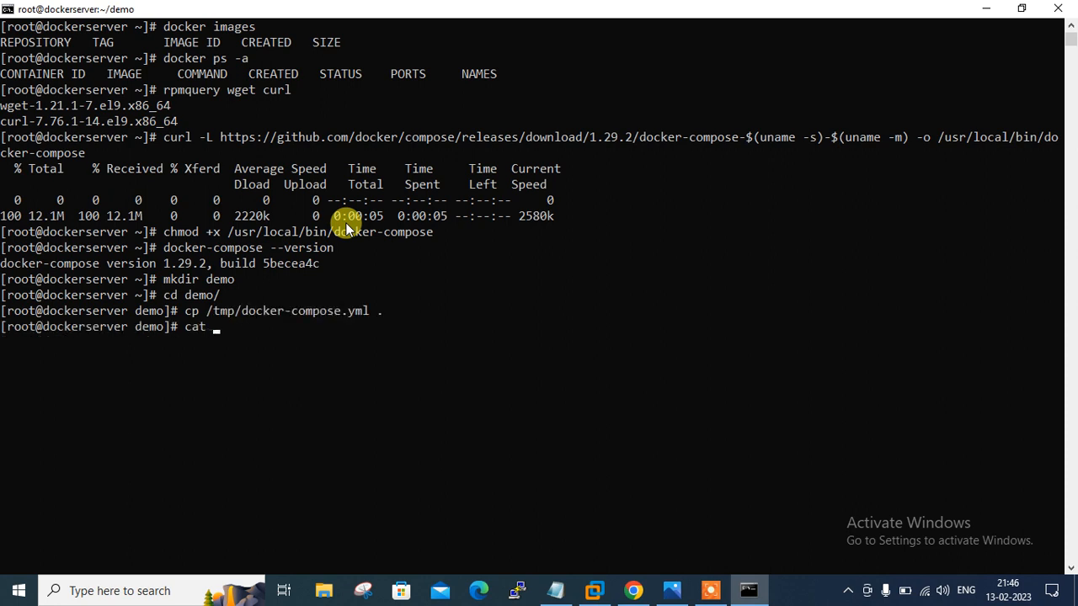
pyautogui.write('docker-compose.yml')
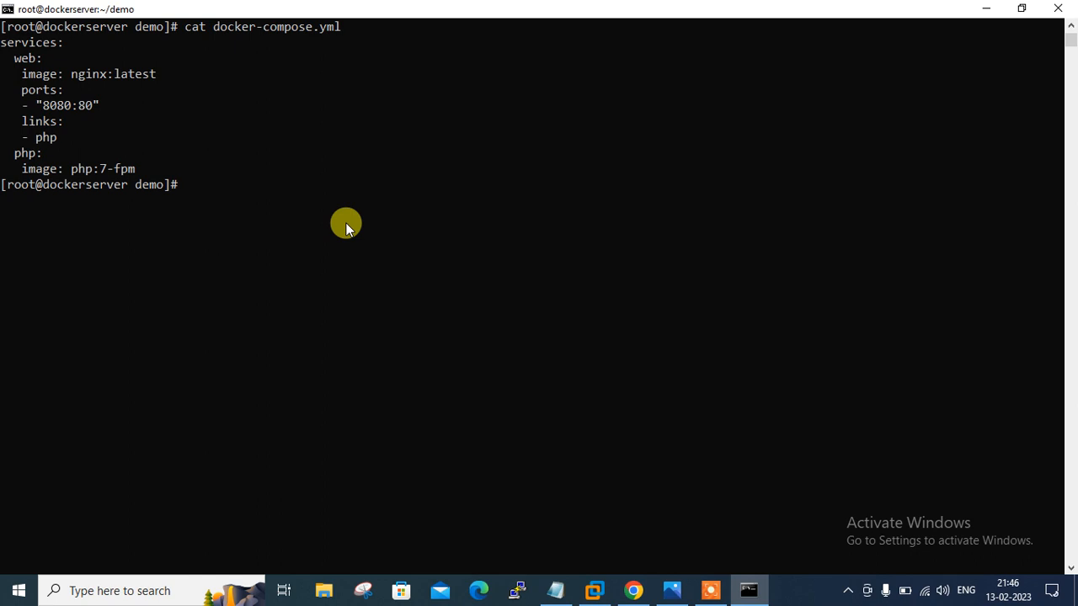
pyautogui.doubleClick(25, 57)
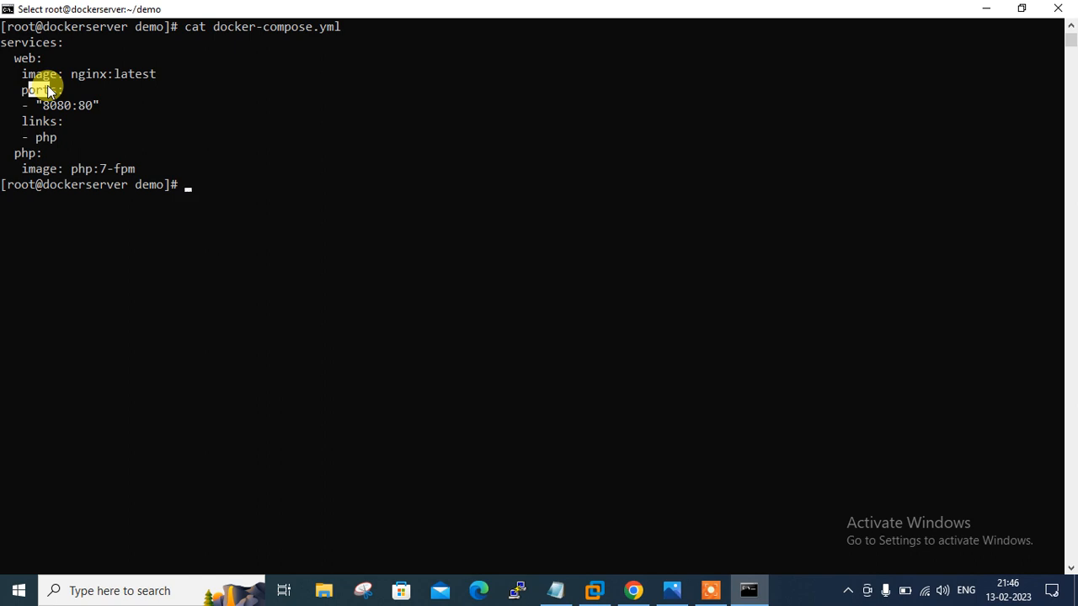
pyautogui.doubleClick(37, 89)
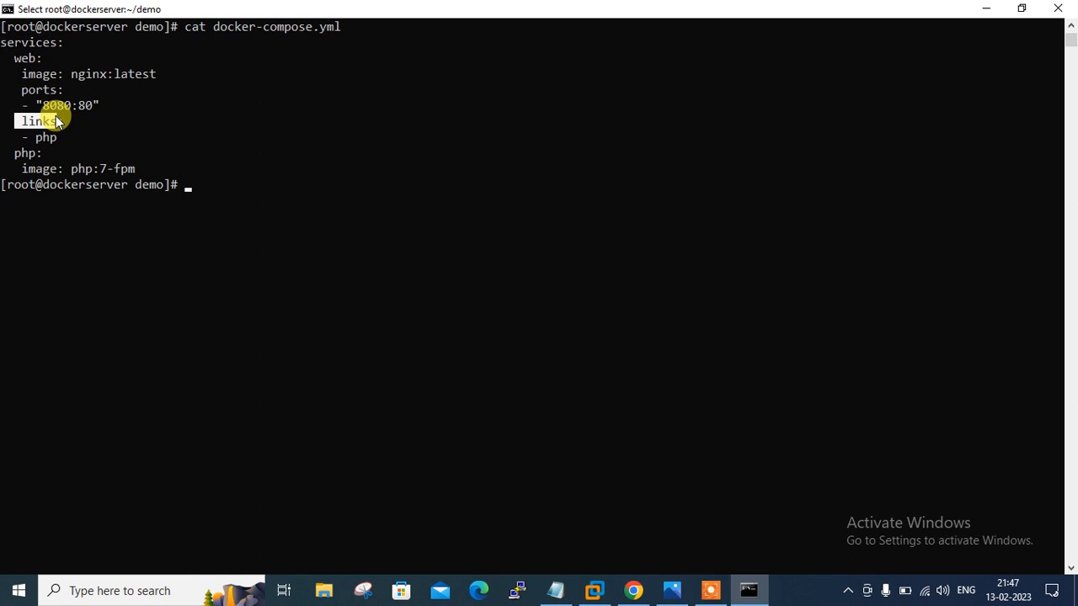
pyautogui.write('d')
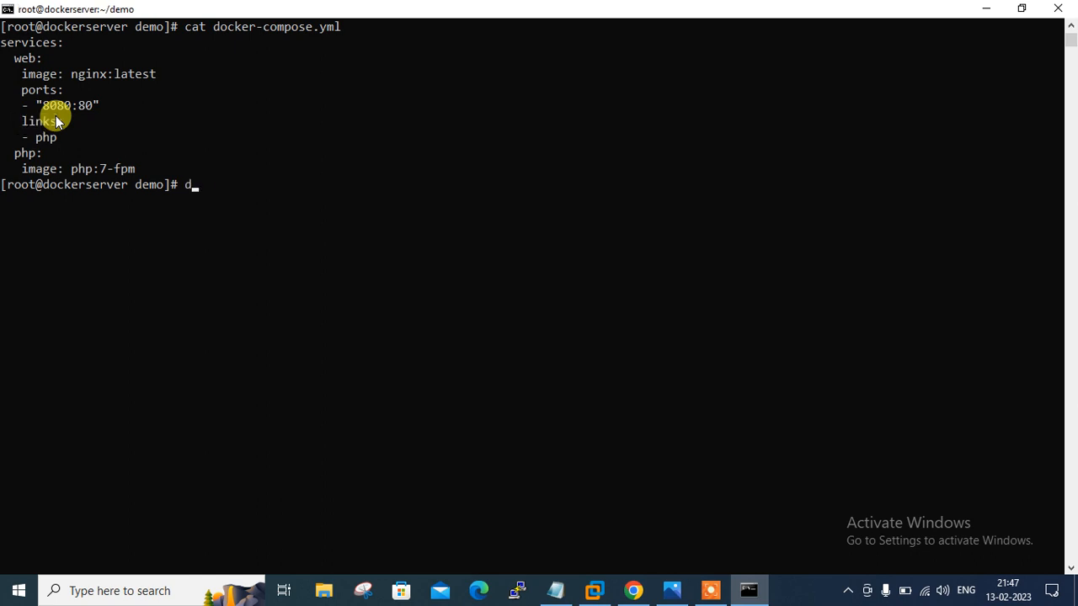
# Step: Run docker-compose up -d to pull the images and create demo_php_1 and demo_web_1
pyautogui.write('ocker-compose')
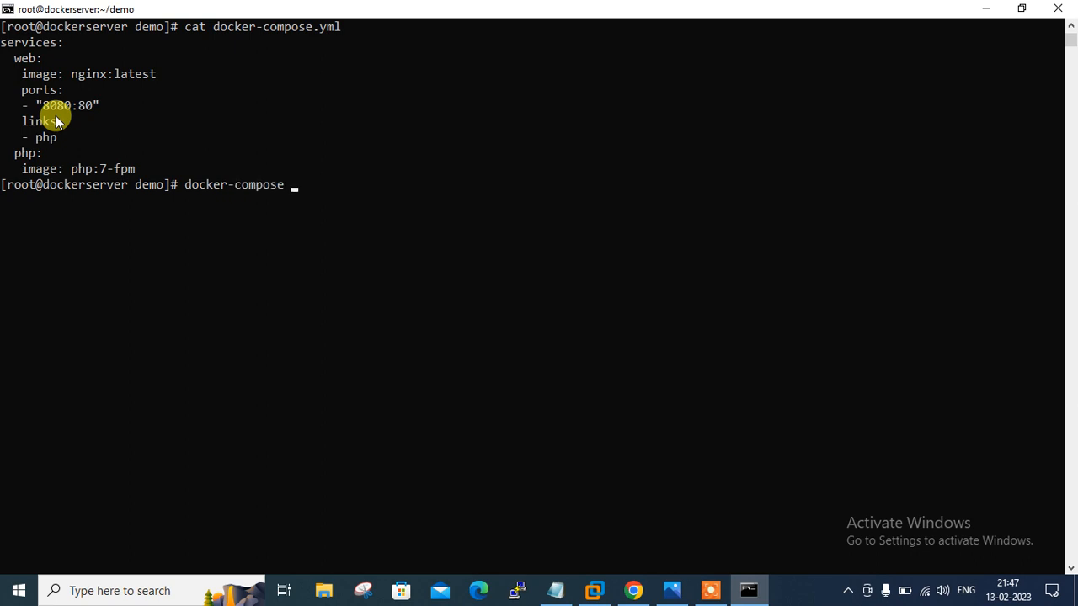
pyautogui.write('up -d')
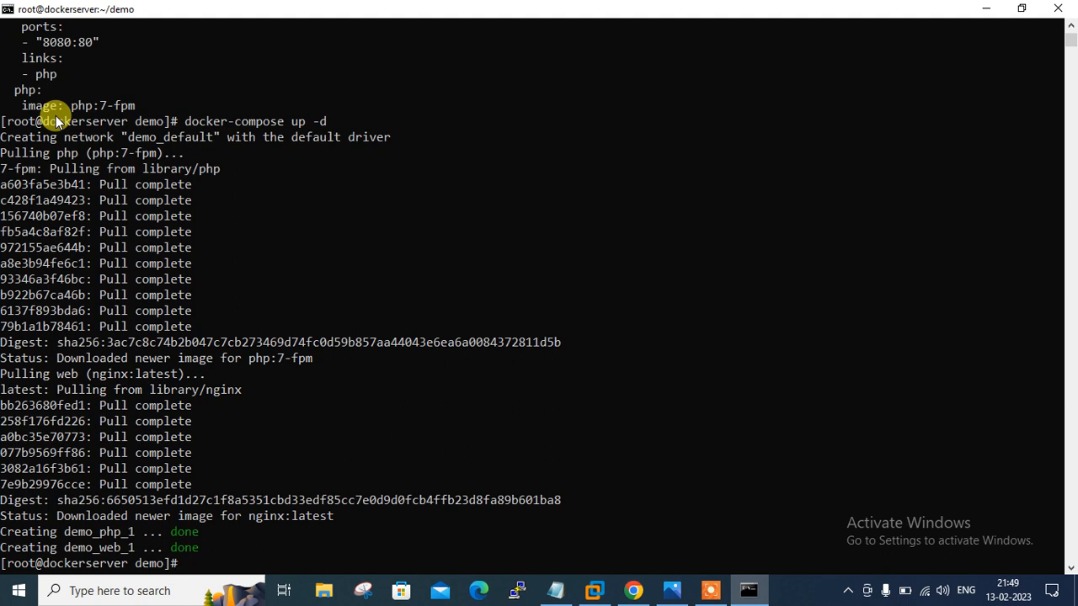
pyautogui.write('docker')
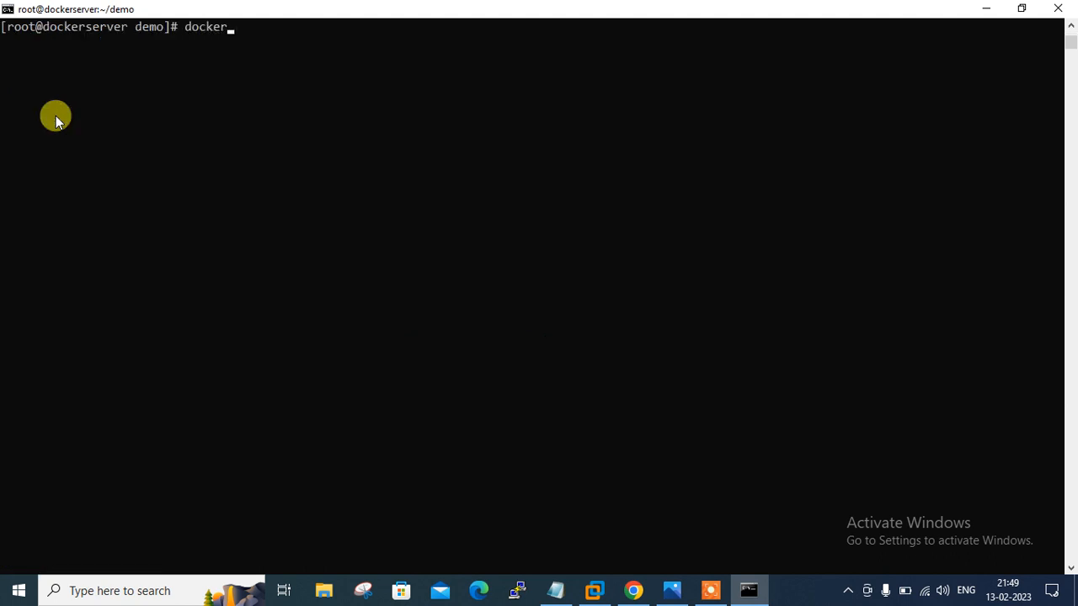
# Step: Run docker images and docker ps to show nginx/php images and both demo containers up
pyautogui.write('images')
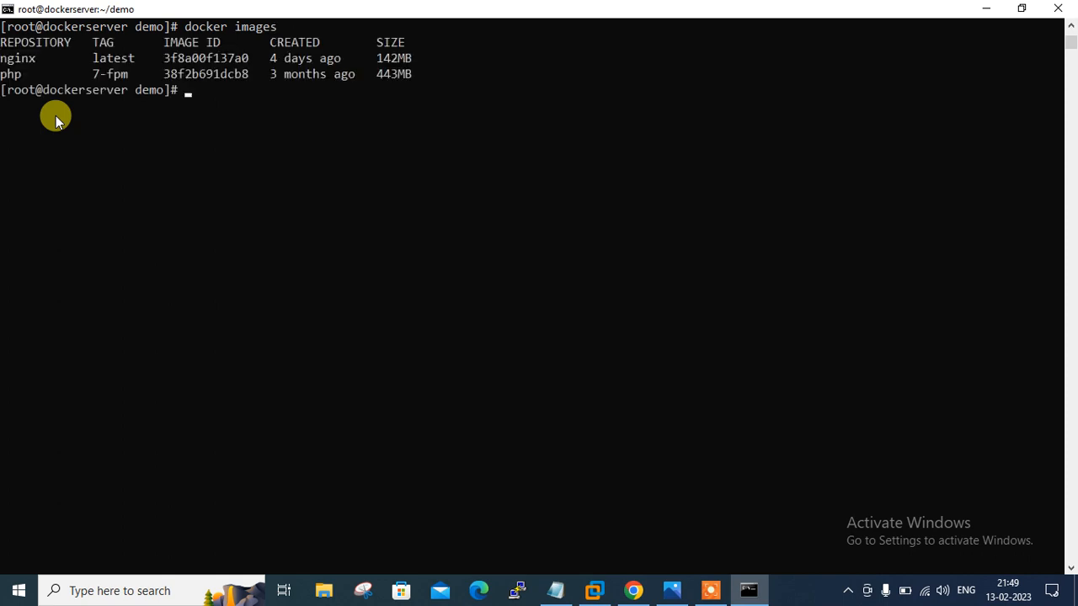
pyautogui.write('docker ps -a')
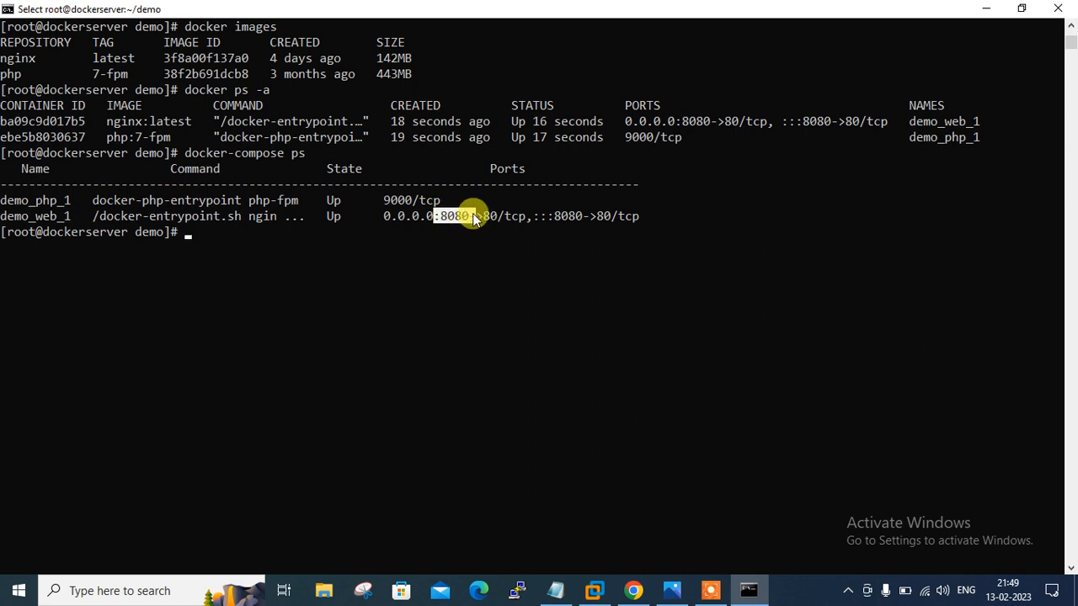
# Step: Run curl localhost:8080 to fetch the nginx welcome page, then begin docker-compose stop
pyautogui.write('curl')
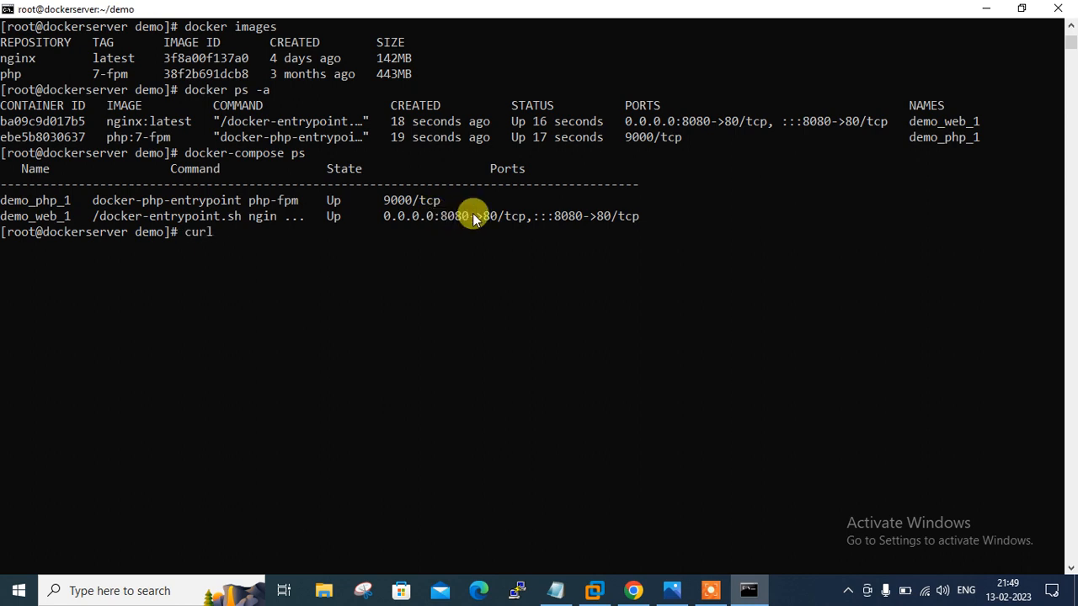
pyautogui.write('localhost')
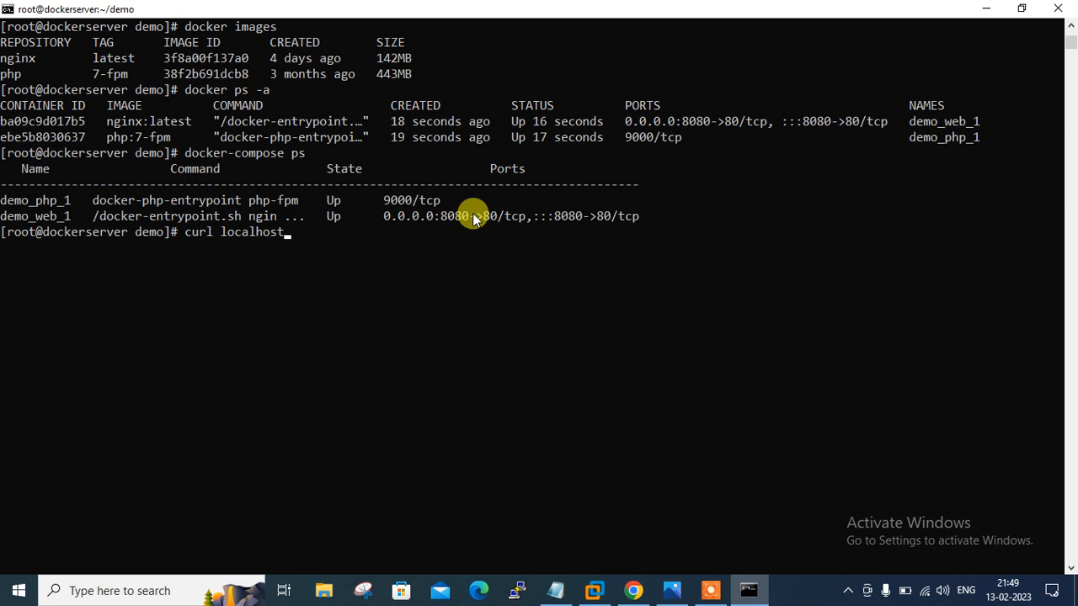
pyautogui.write(':8080')
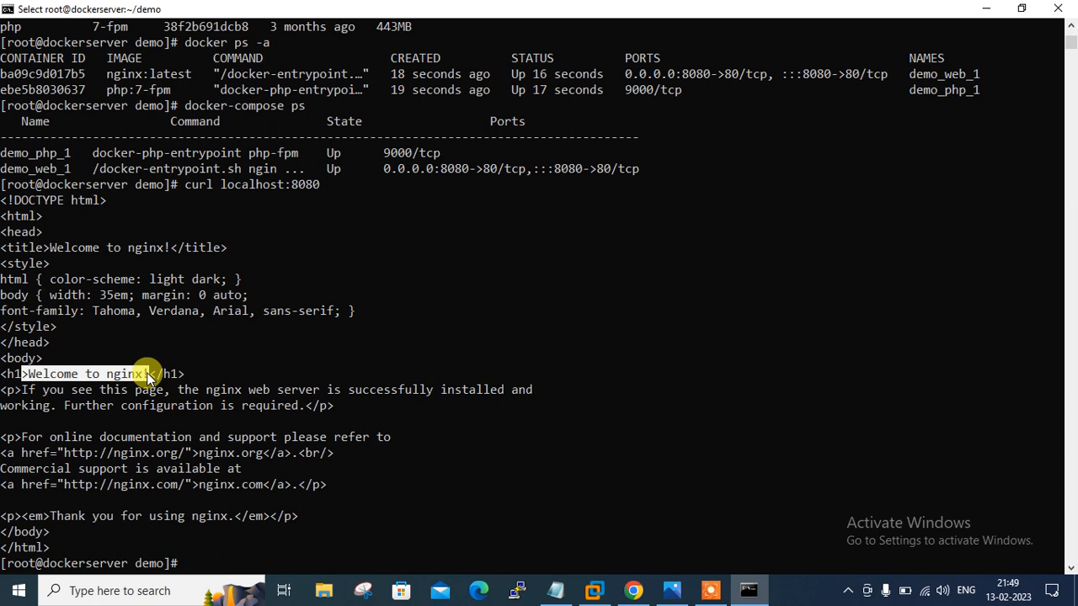
pyautogui.write('curl localhost:8080')
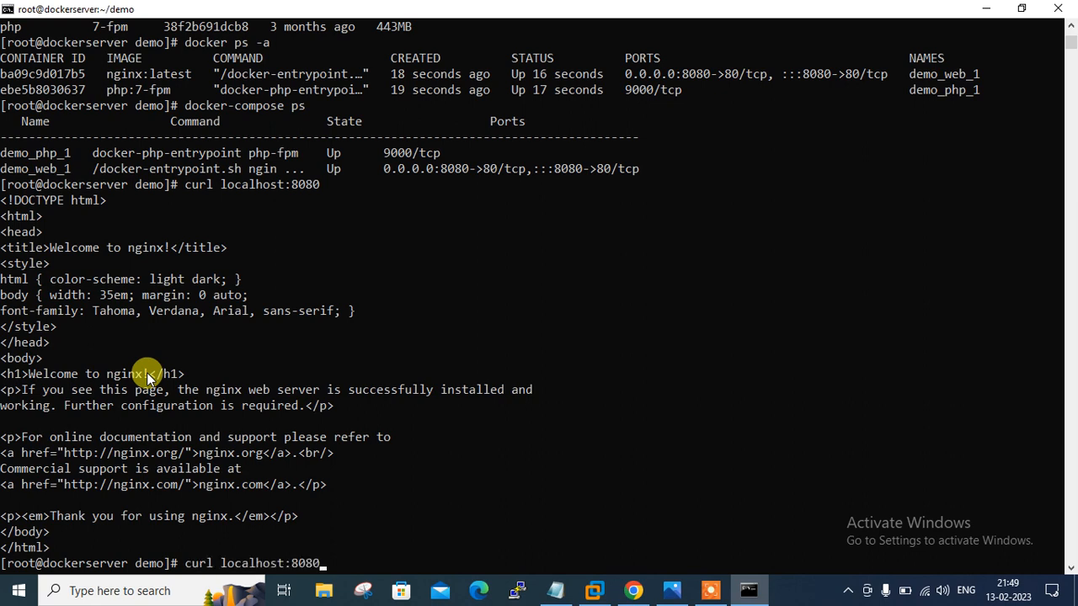
pyautogui.write('docker-compose stop')
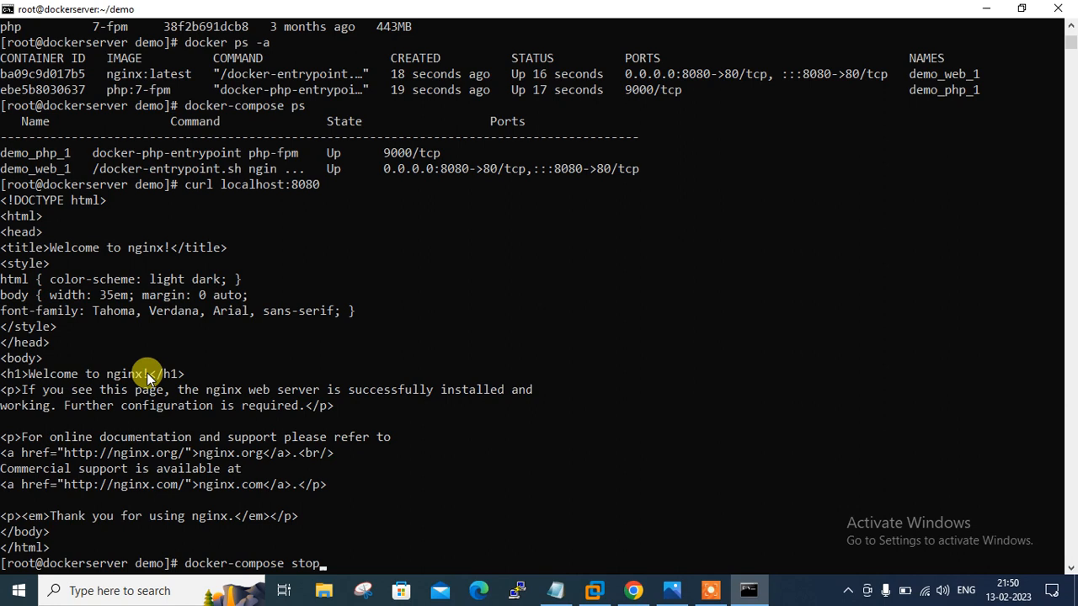
# Step: Stop the demo containers, check status, and remove them with docker-compose rm answering y
pyautogui.press('enter')
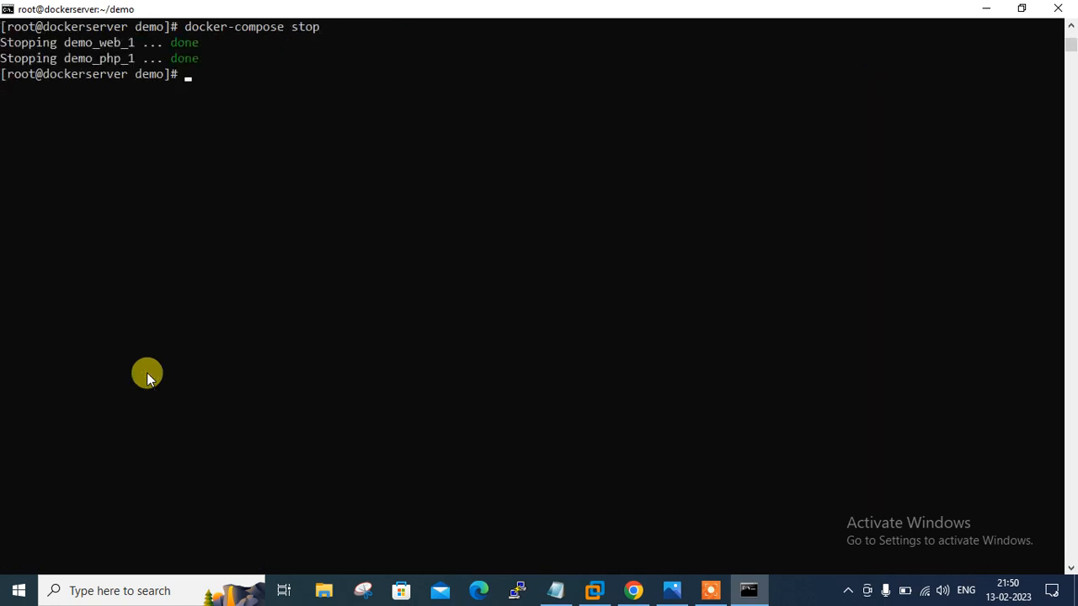
pyautogui.write('docker-compose ps')
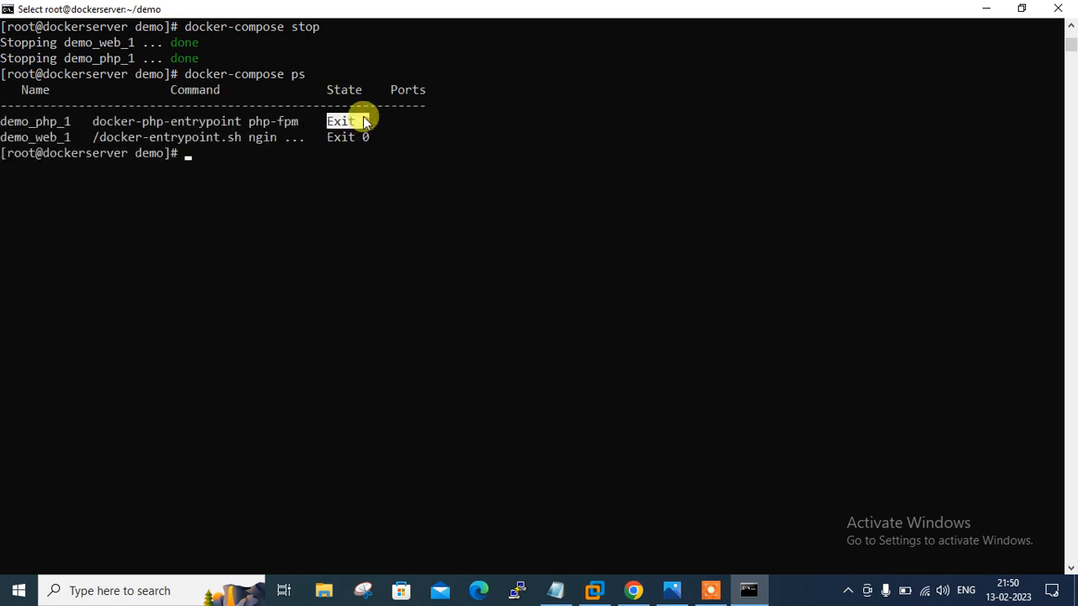
pyautogui.write('docker-compose rm')
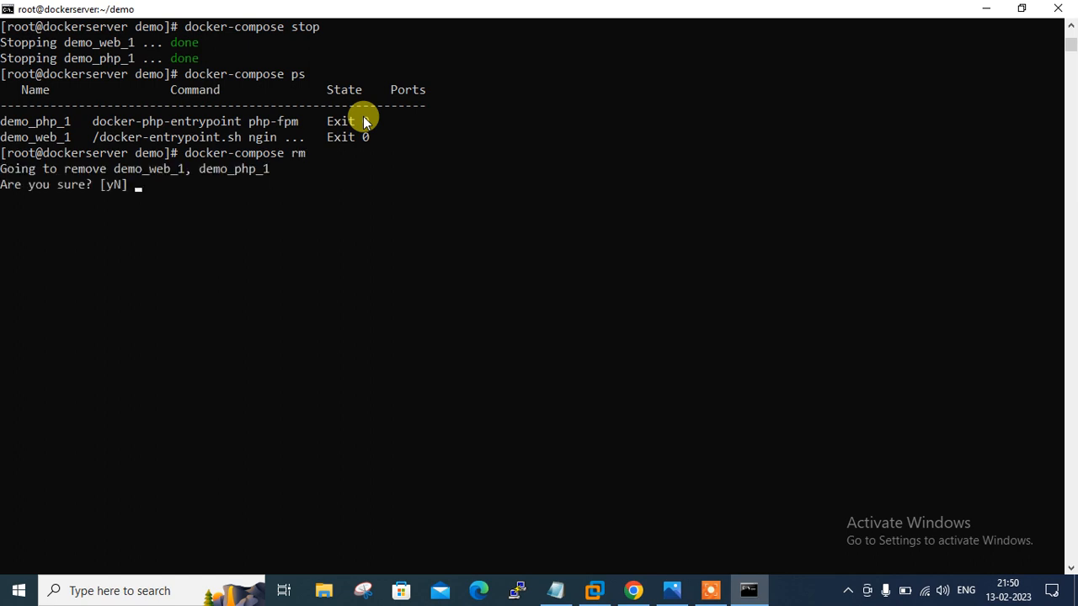
pyautogui.write('y')
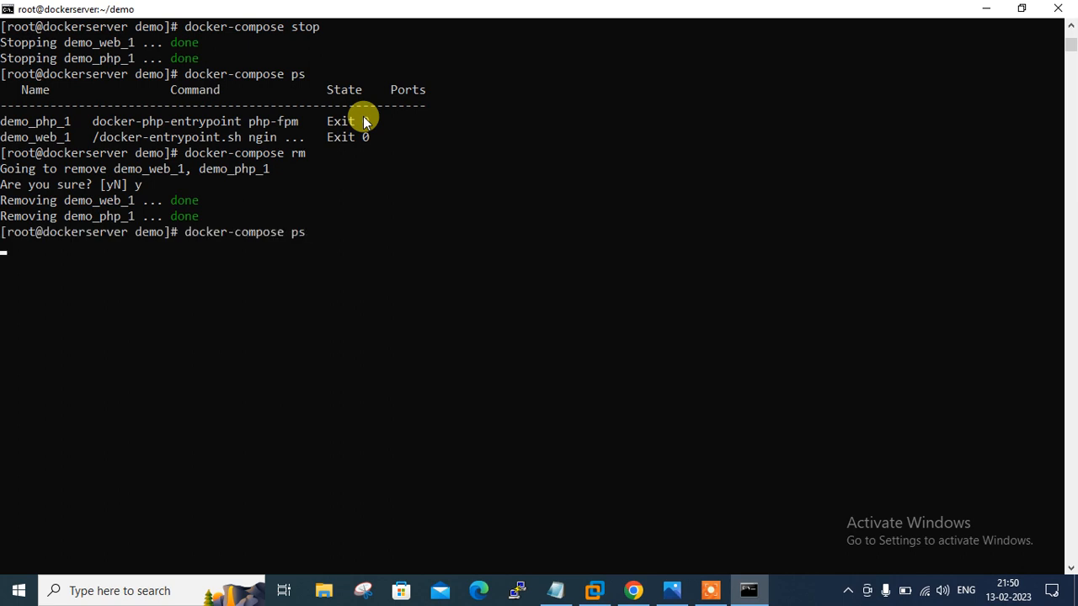
# Step: Confirm no containers remain with docker ps -a, then display the thank-you image in Photos
pyautogui.write('docker')
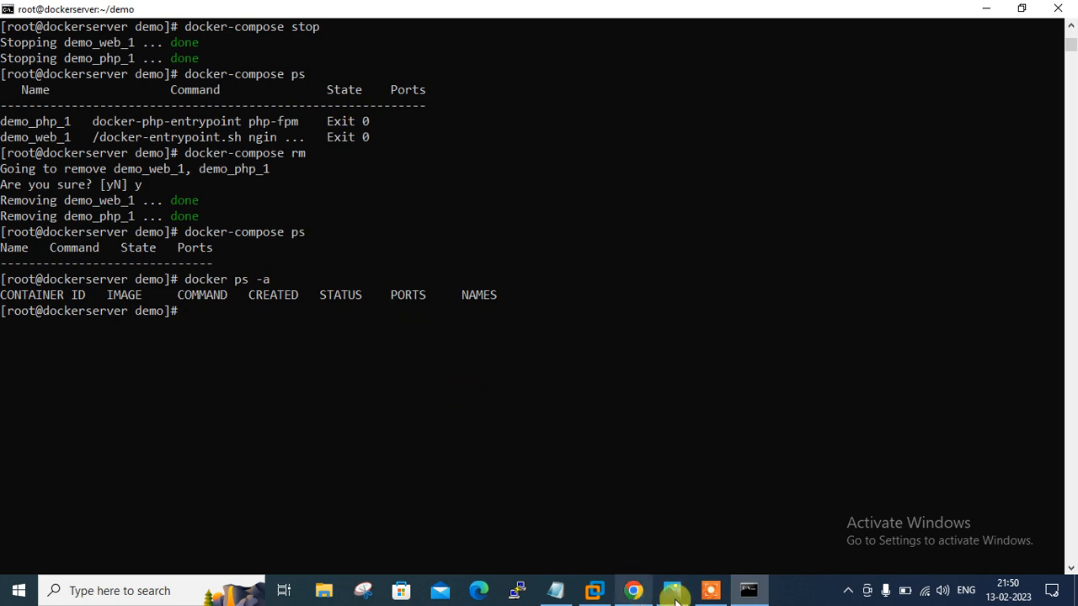
pyautogui.click(673, 590)
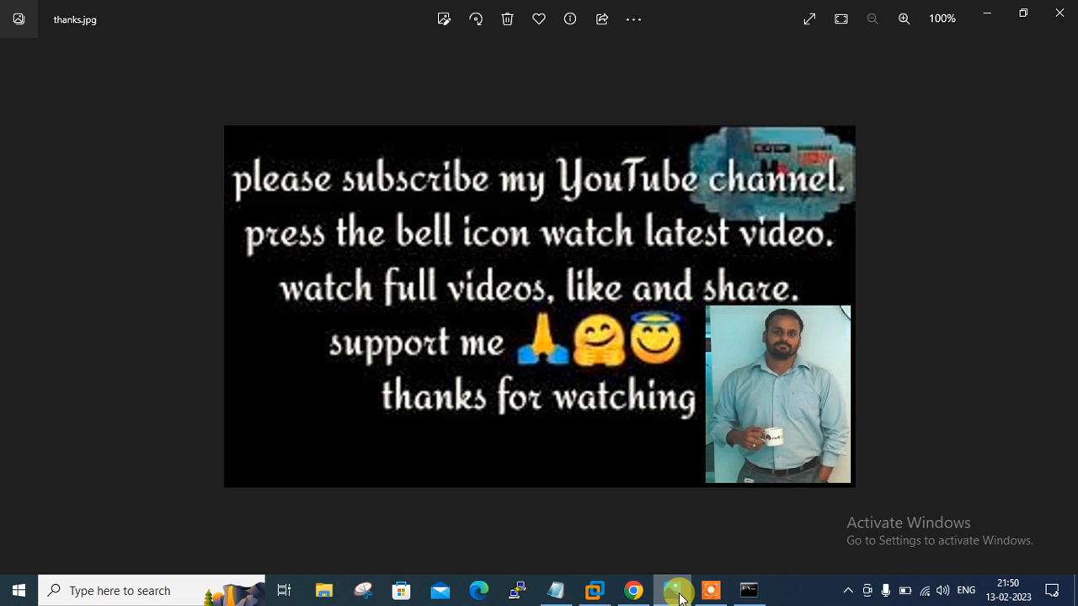